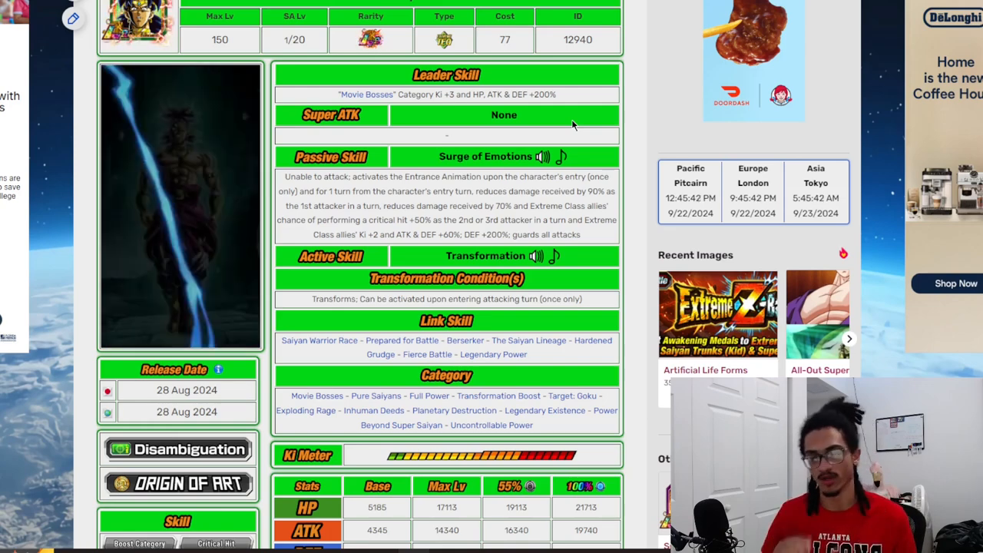
Scroll down the Legendary Super Saiyan Broly page to its skills and passive.
scroll(down, 3)
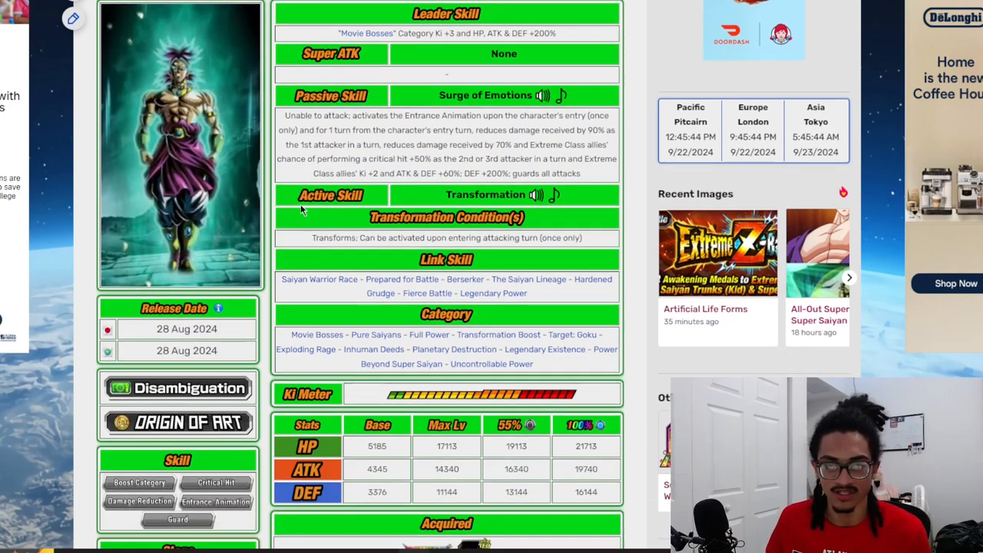
scroll(down, 3)
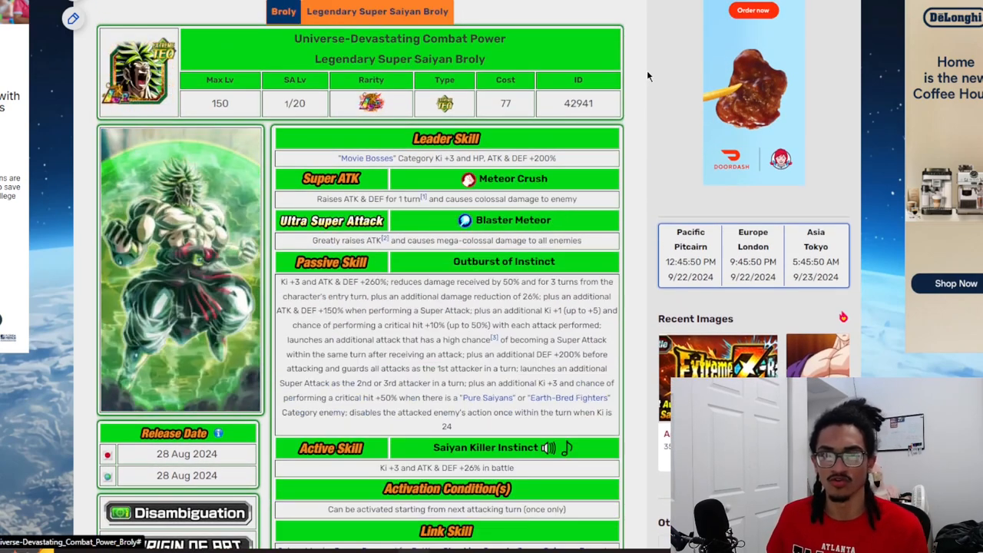
scroll(down, 3)
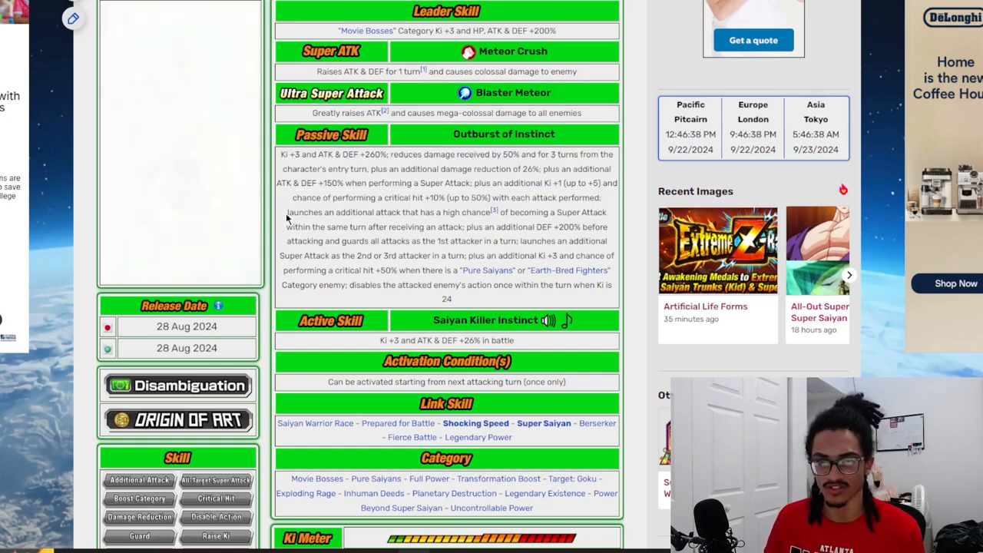
drag(287, 212, 557, 212)
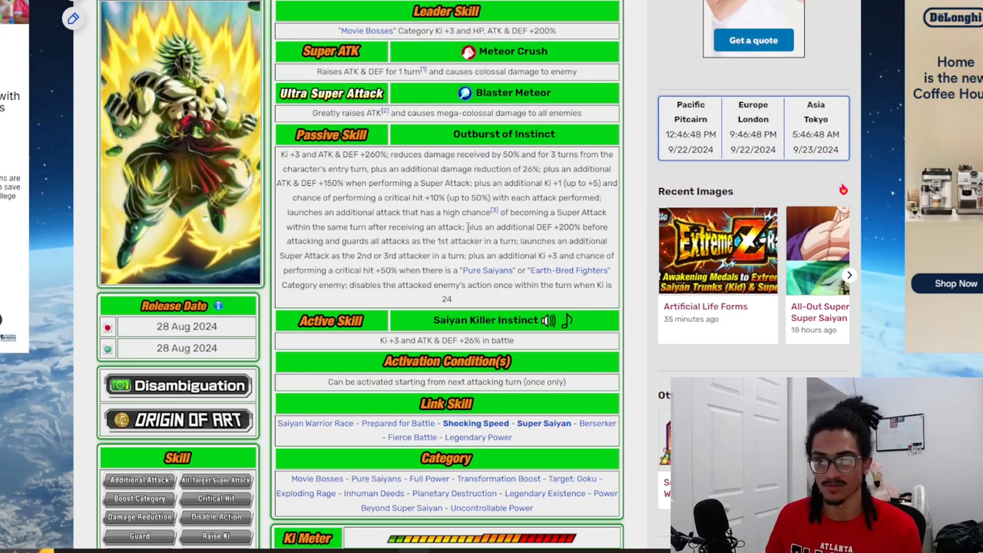
drag(467, 226, 414, 241)
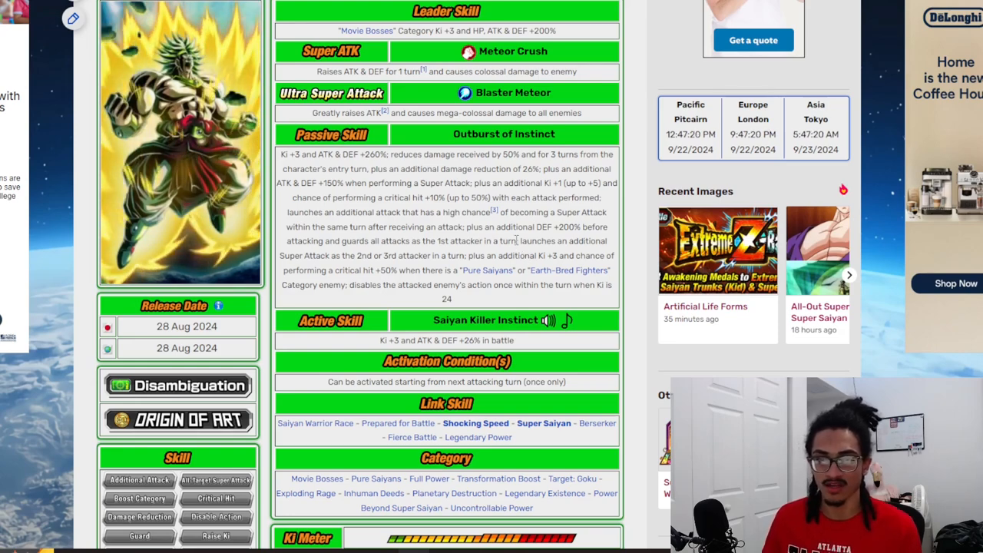
drag(522, 240, 465, 256)
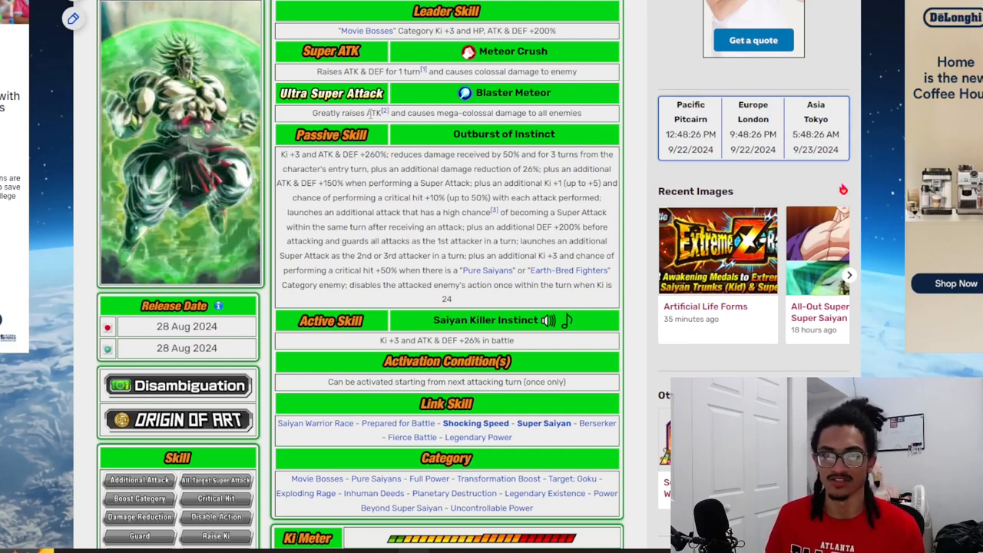
double_click(346, 113)
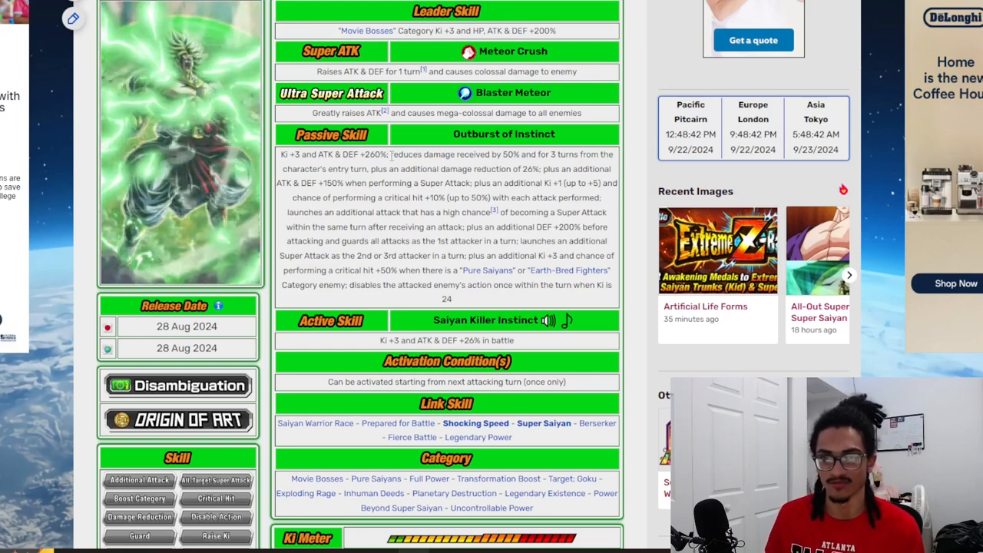
drag(390, 154, 538, 169)
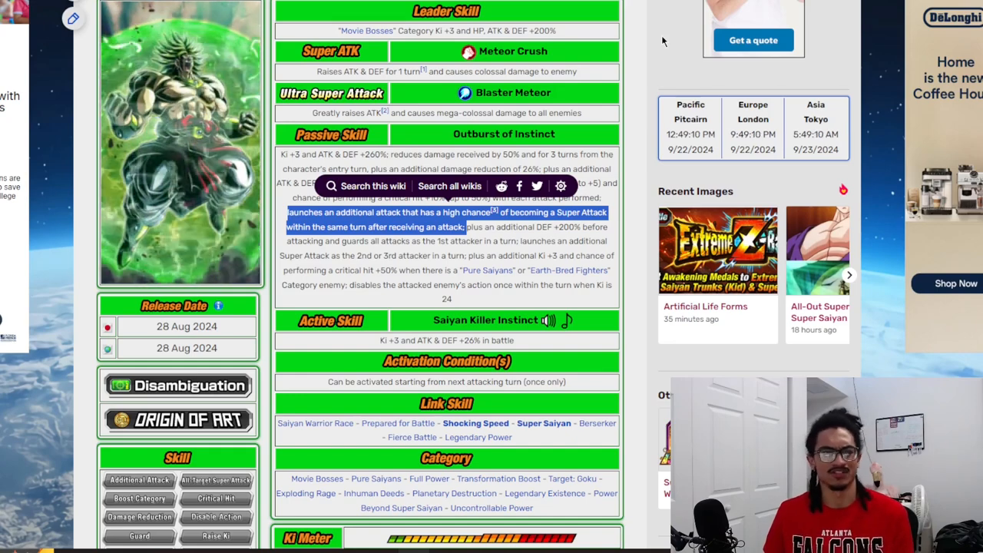
click(482, 228)
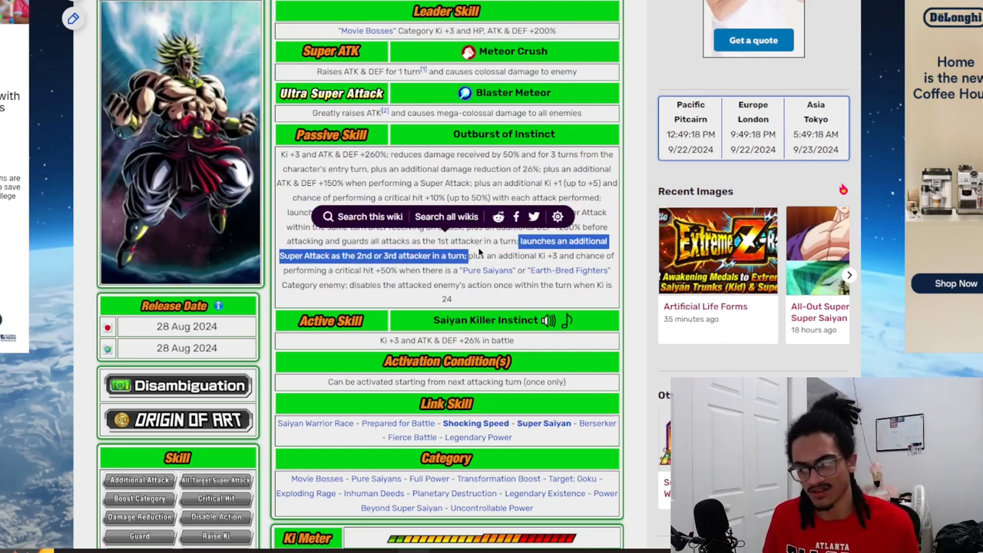
mouse_move(634, 69)
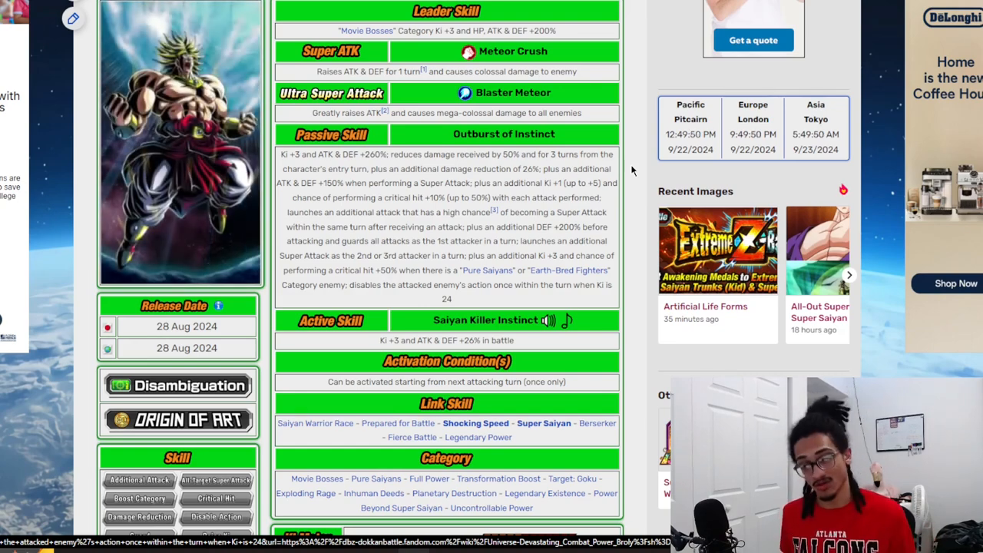
Scroll down through the current Broly card page's details.
scroll(down, 3)
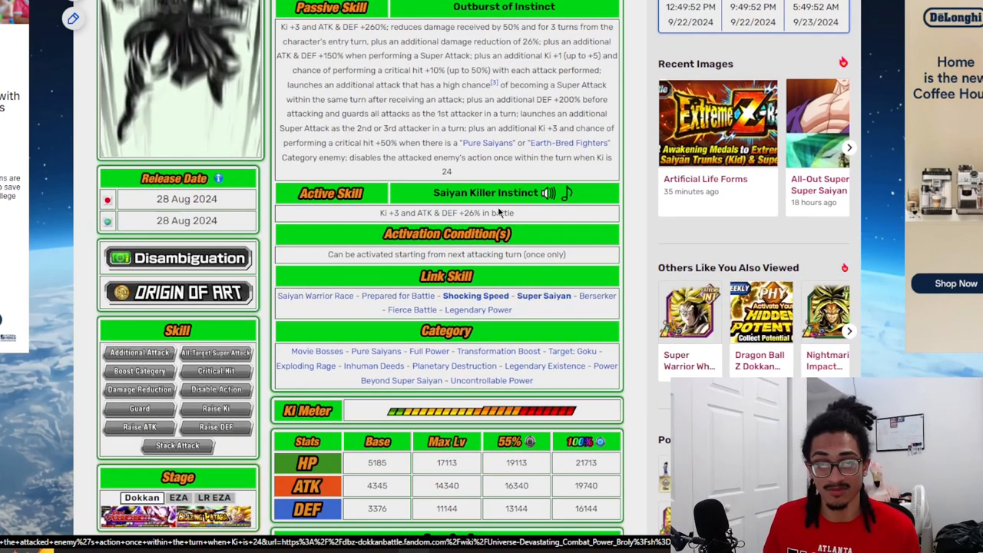
mouse_move(544, 296)
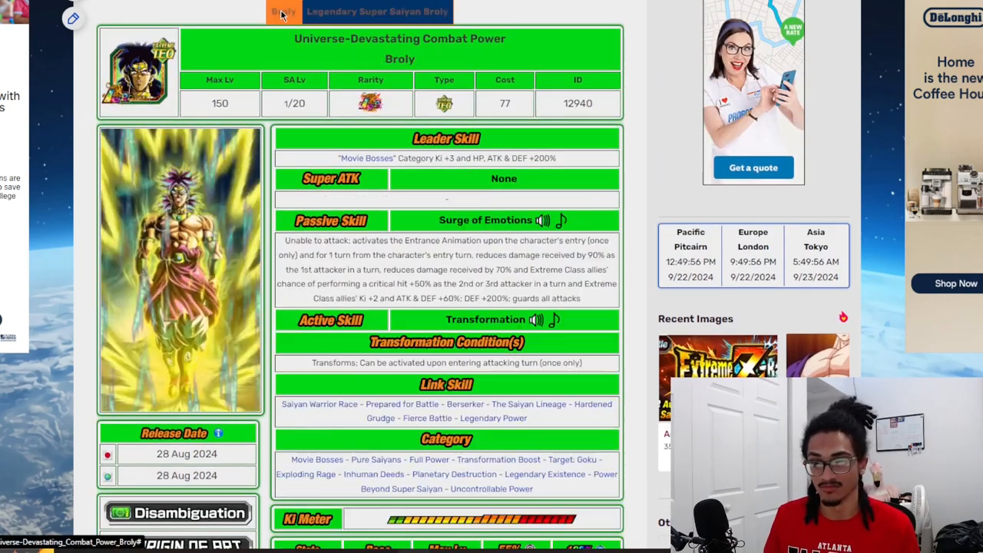
scroll(down, 3)
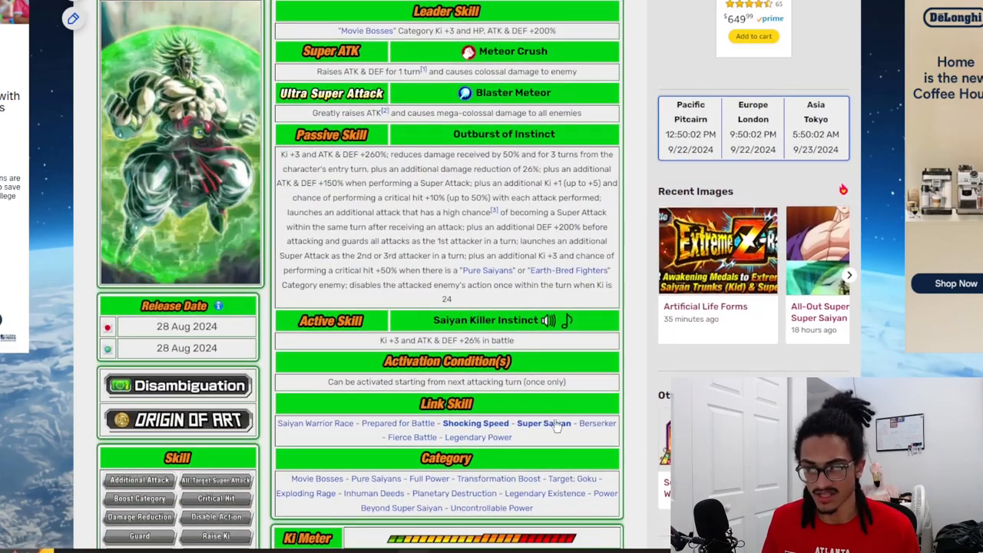
scroll(down, 3)
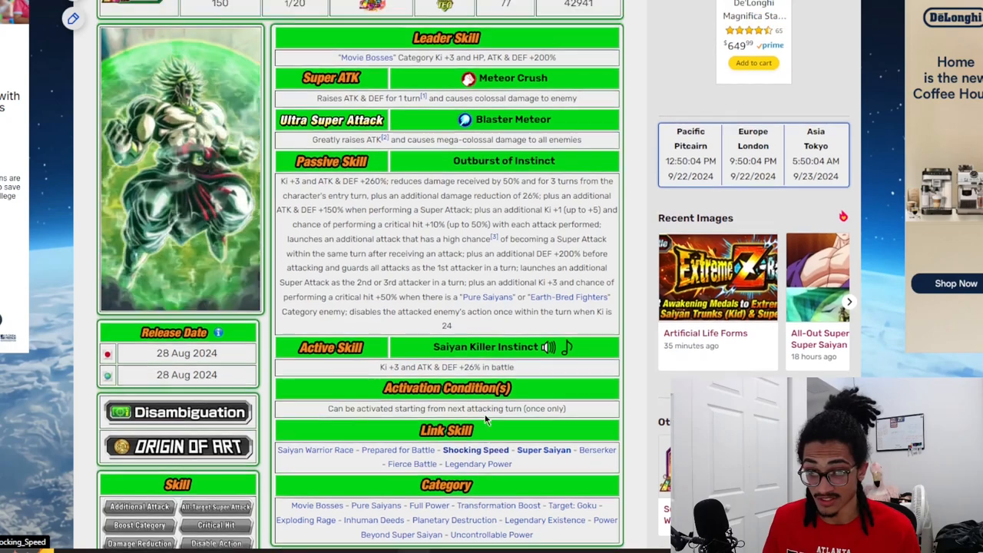
scroll(down, 3)
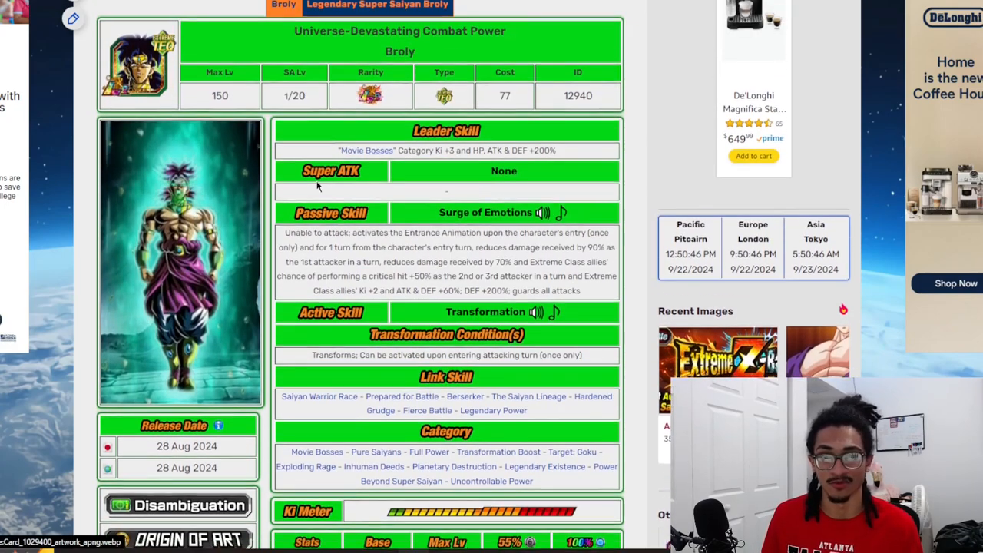
Open the Legendary Super Saiyan Broly form and review Leader, Super ATK, Passive and Active Skill.
click(377, 10)
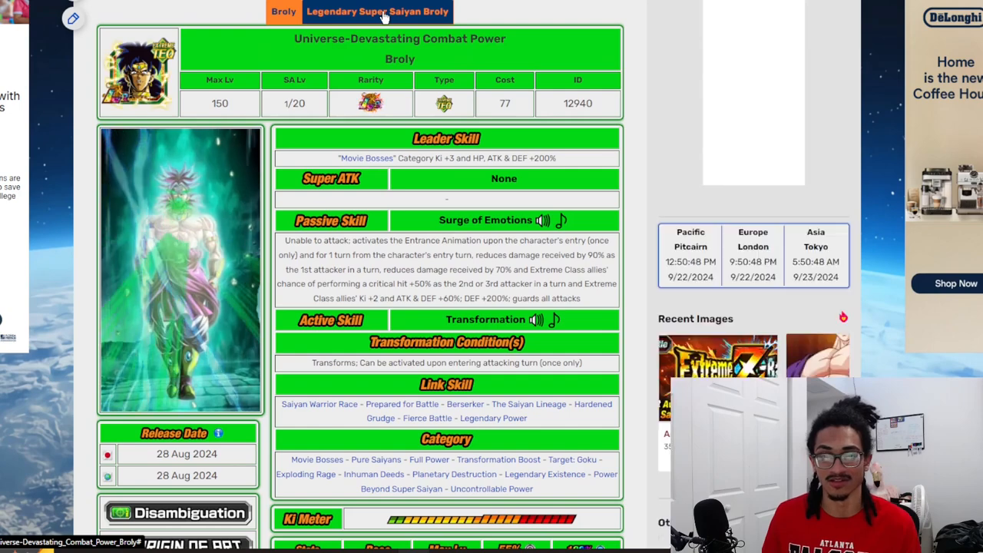
click(378, 11)
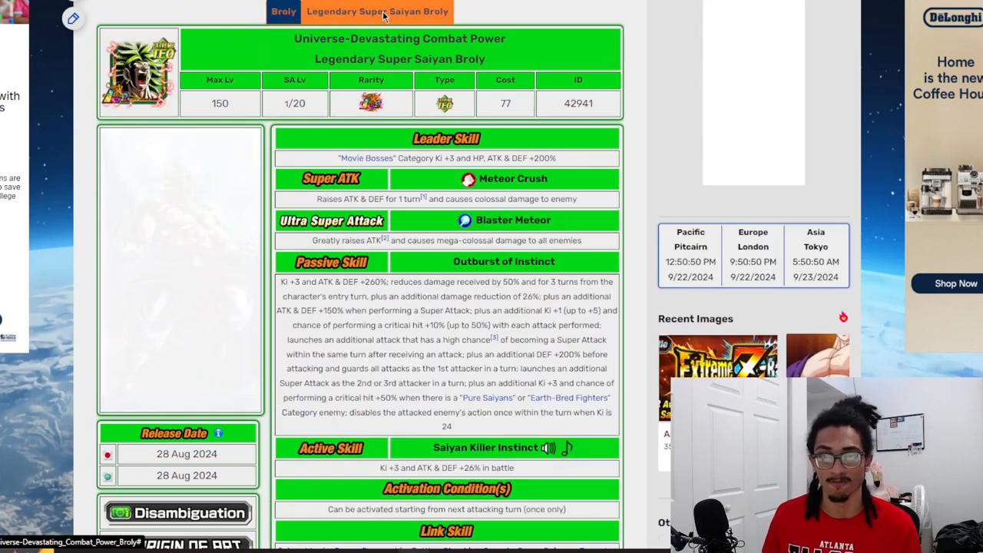
scroll(down, 3)
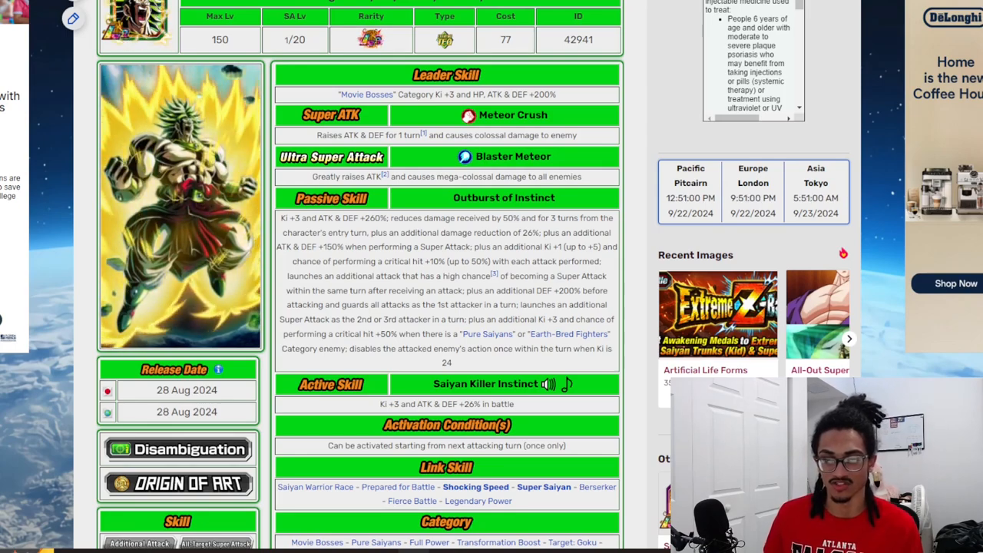
scroll(down, 3)
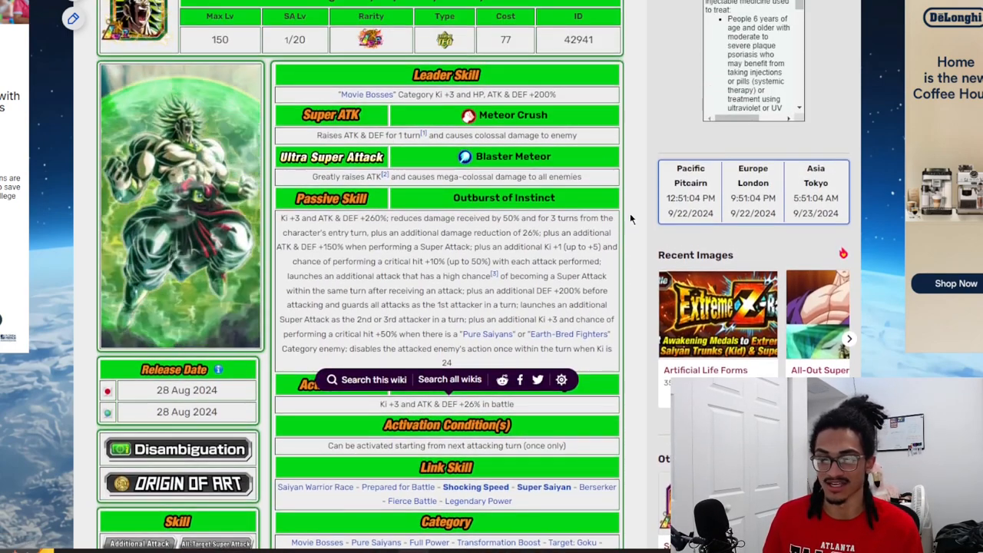
scroll(down, 3)
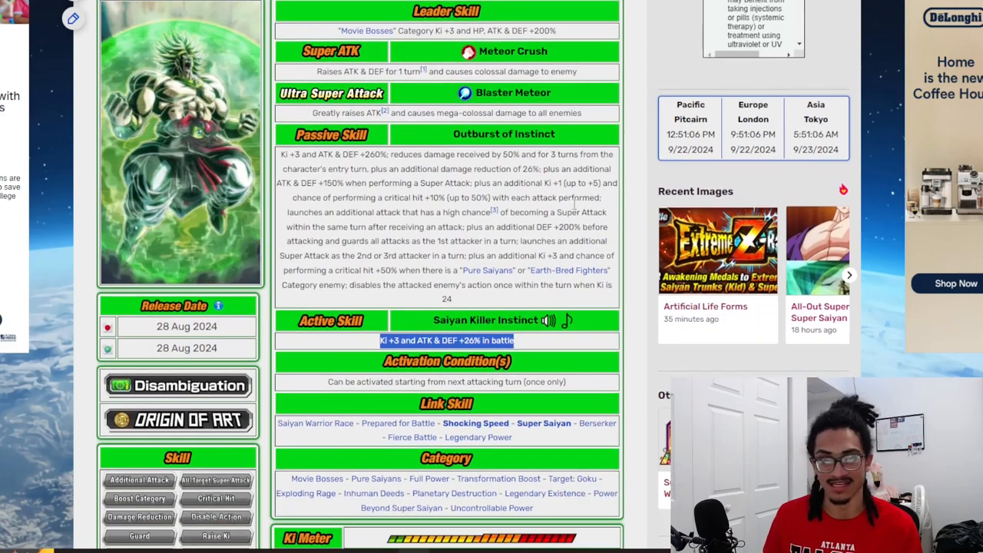
scroll(down, 3)
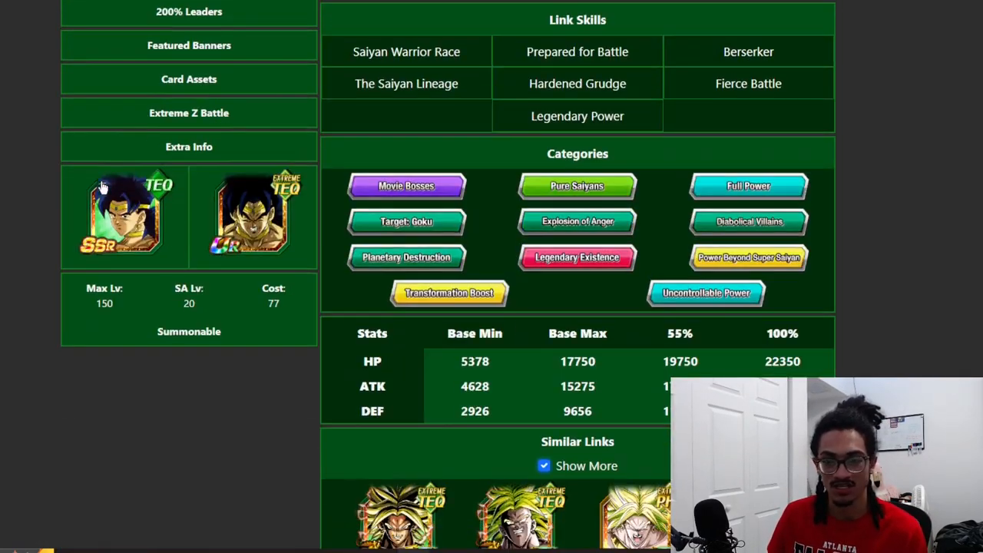
Scroll DokkanInfo's Broly page to the Link Skills, Categories and Stats sections.
scroll(down, 3)
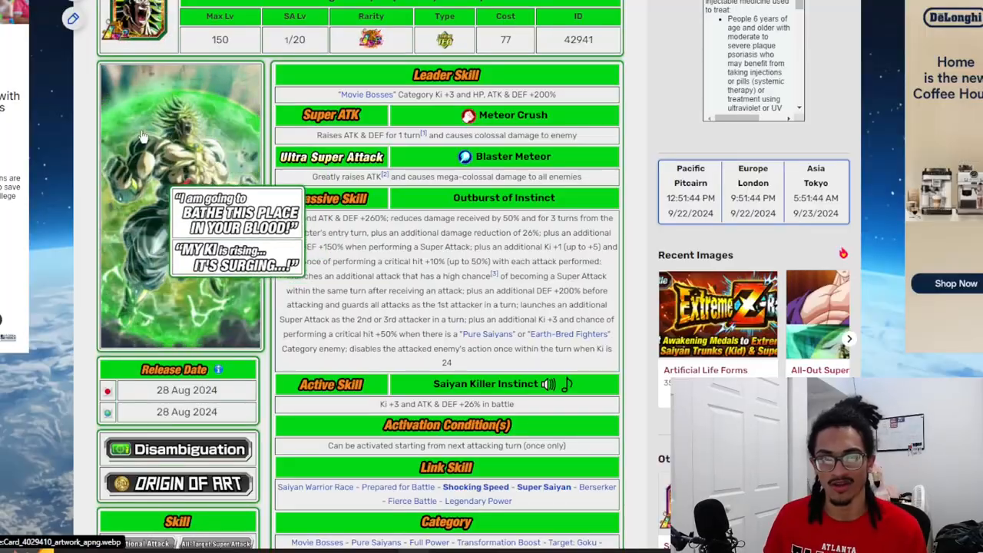
Scroll the wiki's Legendary Super Saiyan Broly page down to its skill table.
scroll(down, 3)
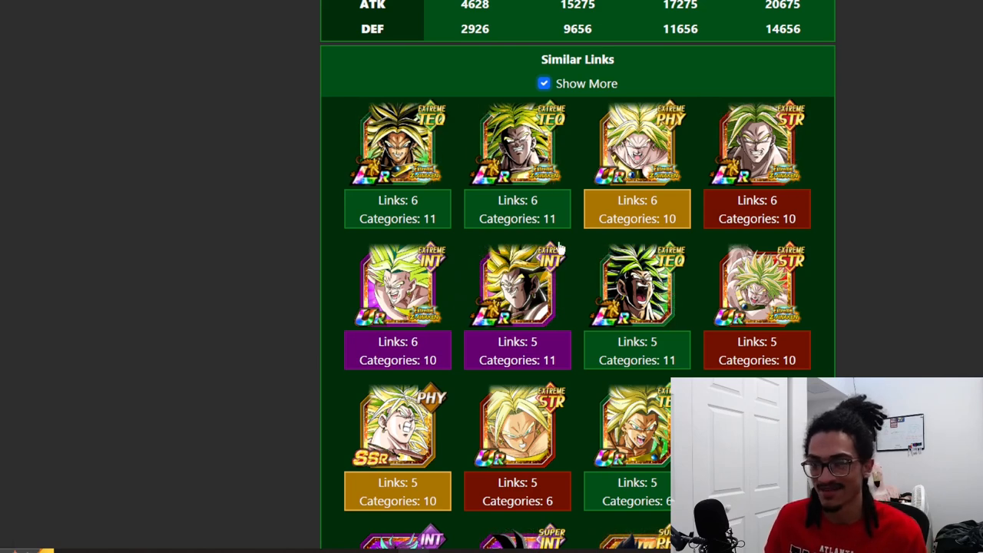
Scroll through DokkanInfo's Similar Links grid, showing Goku, Frieza and Cooler cards.
scroll(down, 3)
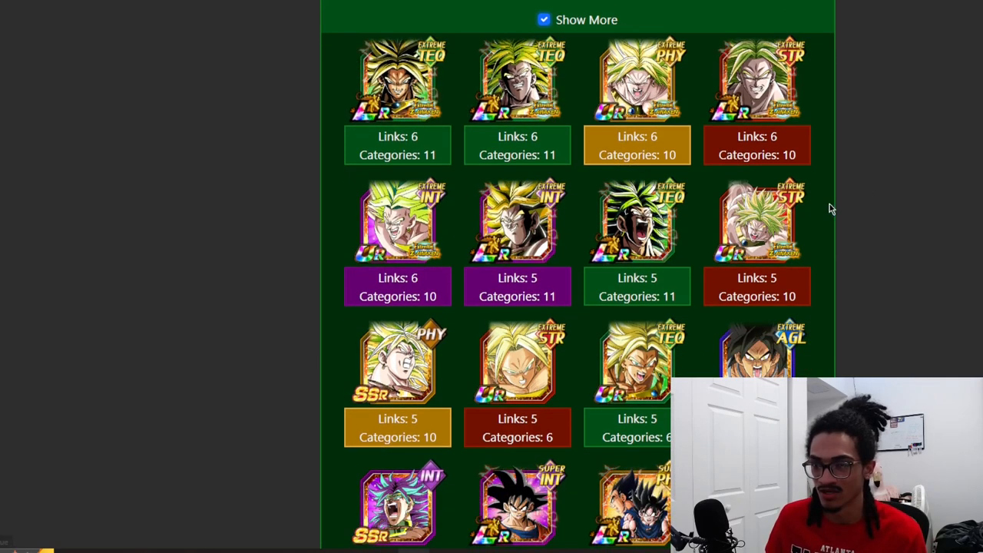
scroll(down, 3)
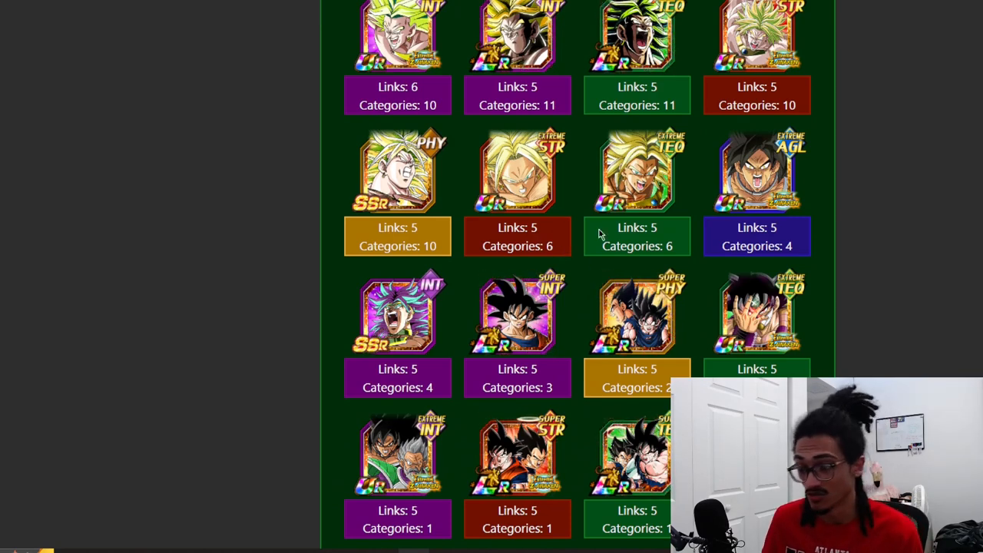
mouse_move(756, 149)
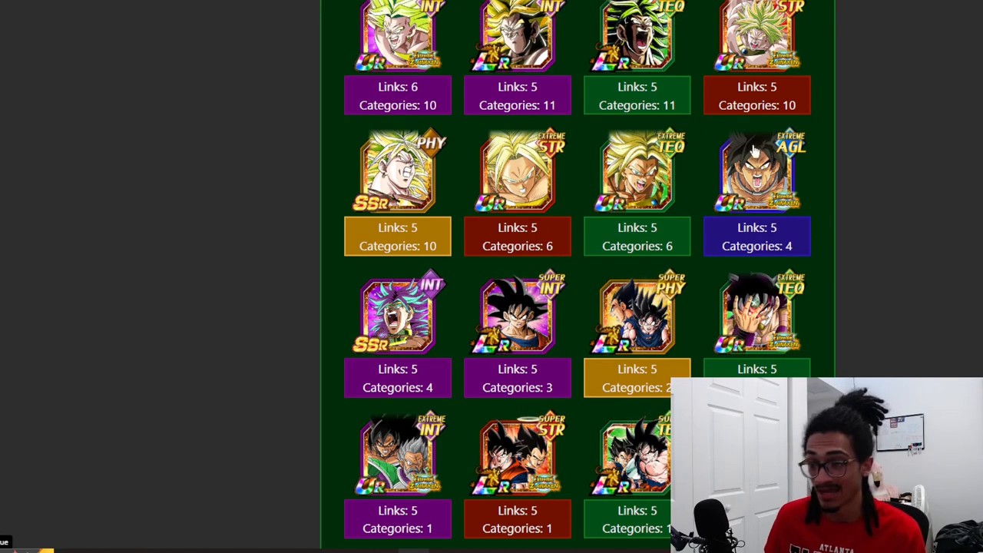
scroll(down, 3)
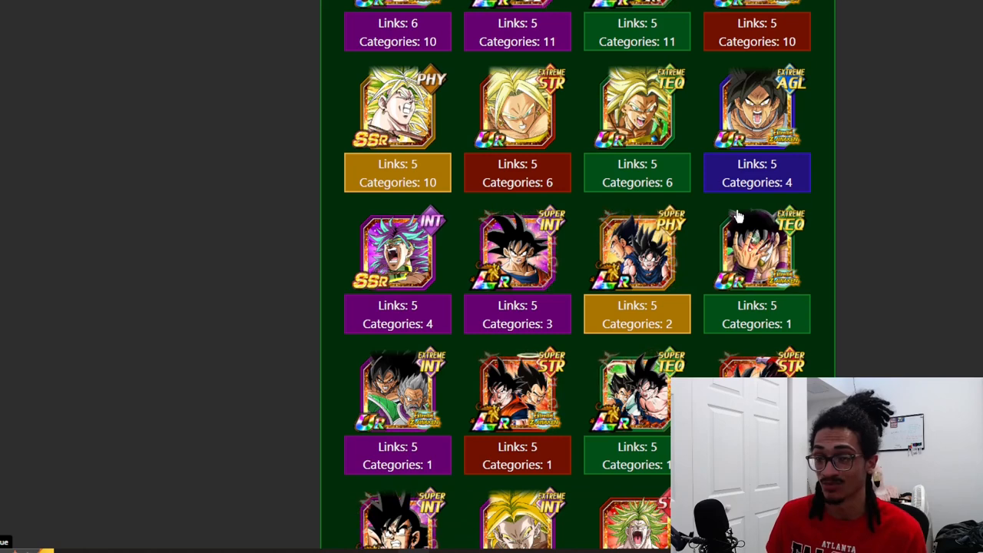
scroll(down, 3)
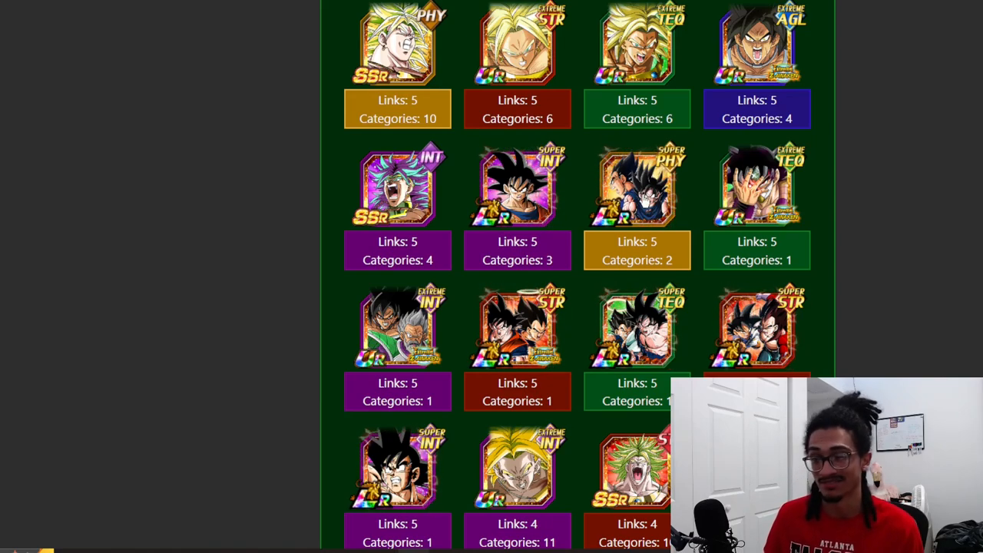
scroll(down, 3)
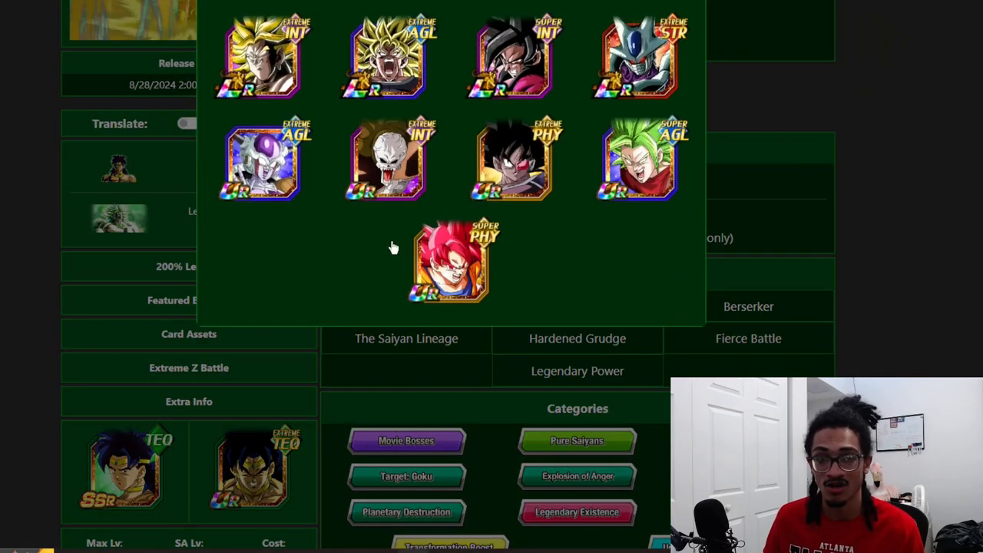
mouse_move(362, 250)
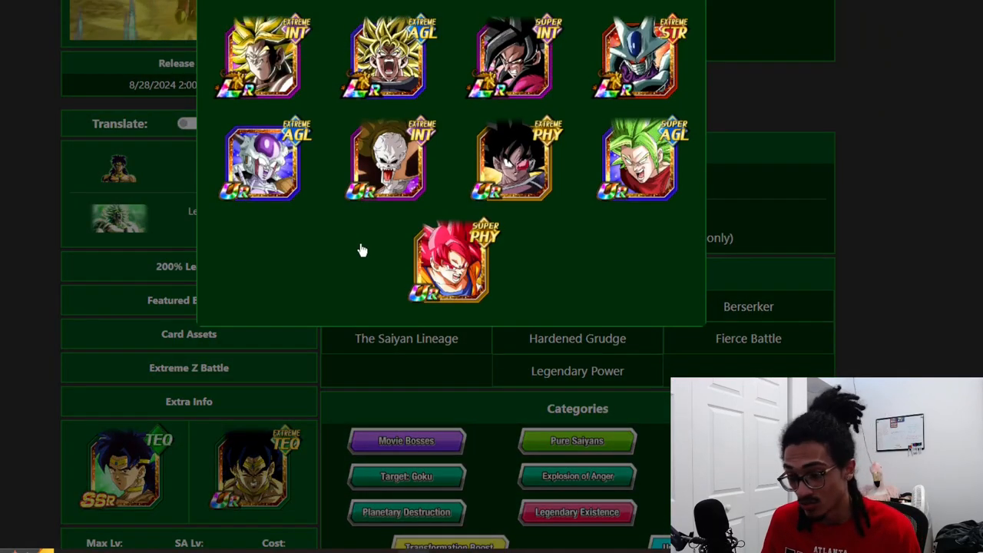
mouse_move(296, 253)
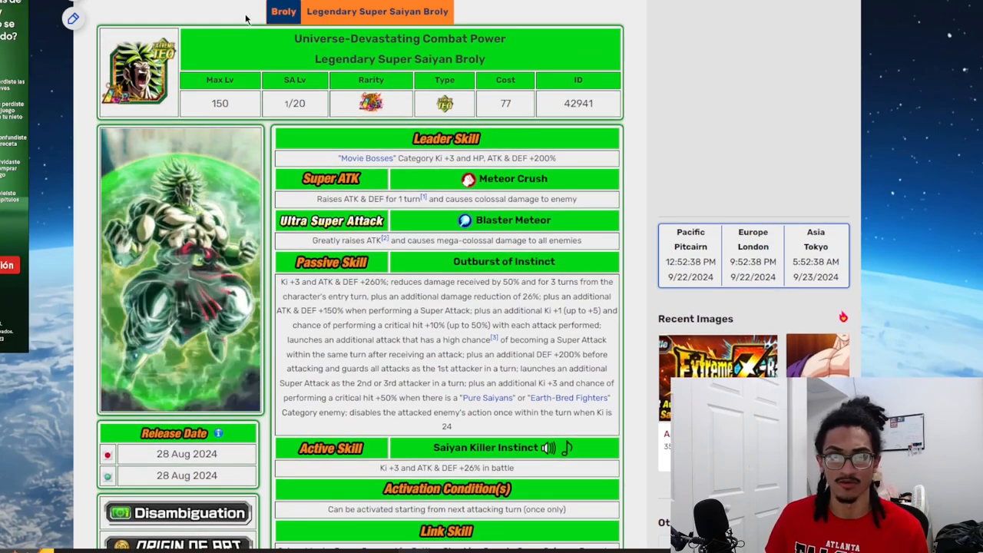
Scroll the base Broly form to its Surge of Emotions passive and Transformation skill.
scroll(down, 3)
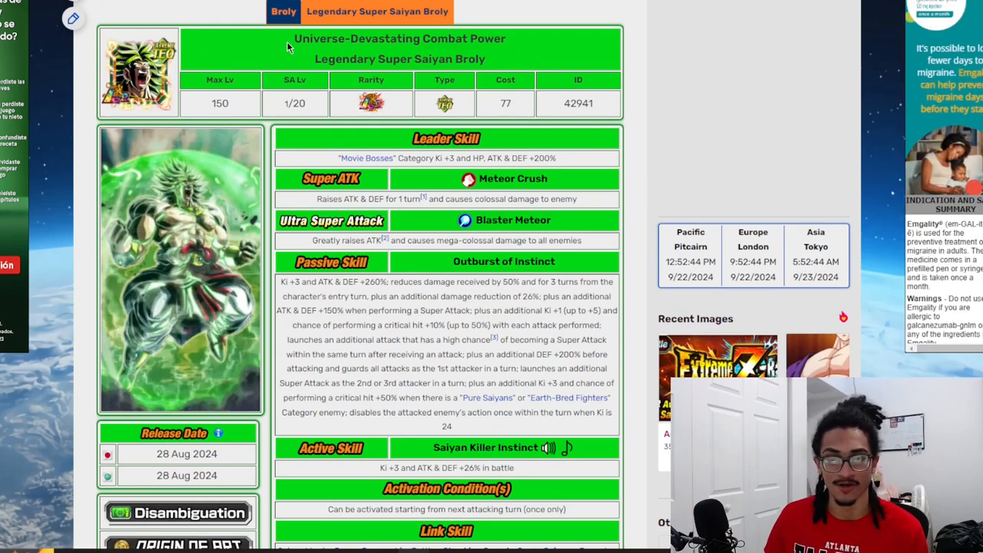
scroll(down, 3)
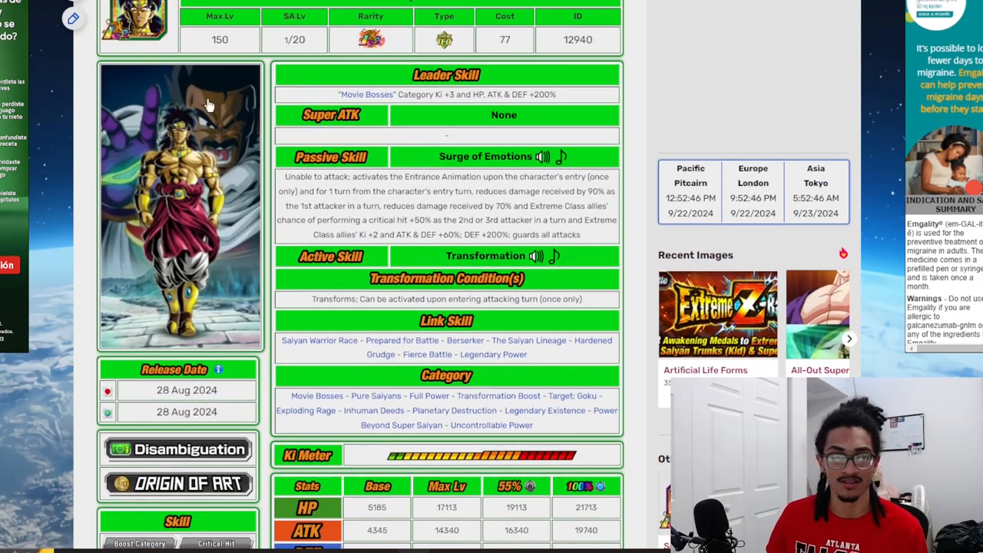